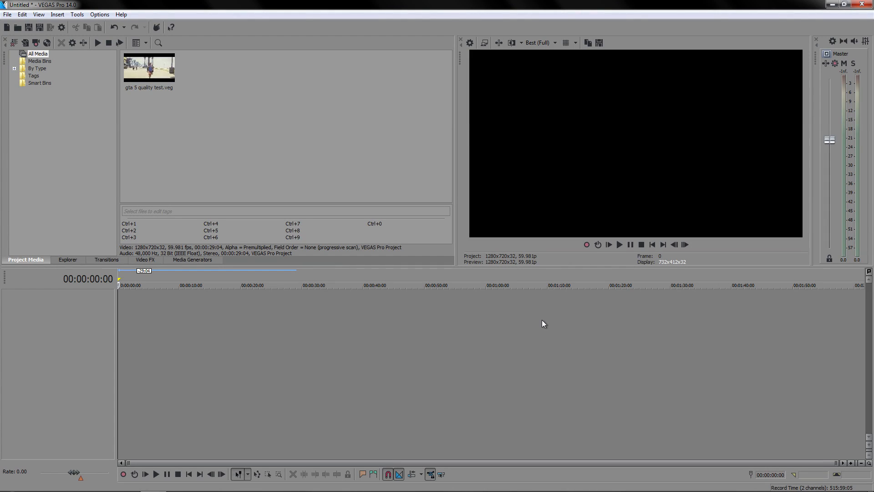
mouse_move(543, 311)
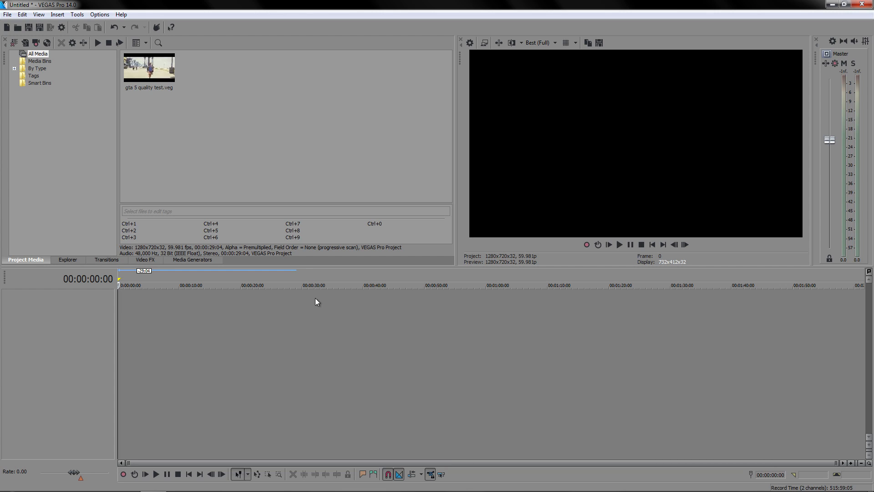
mouse_move(301, 195)
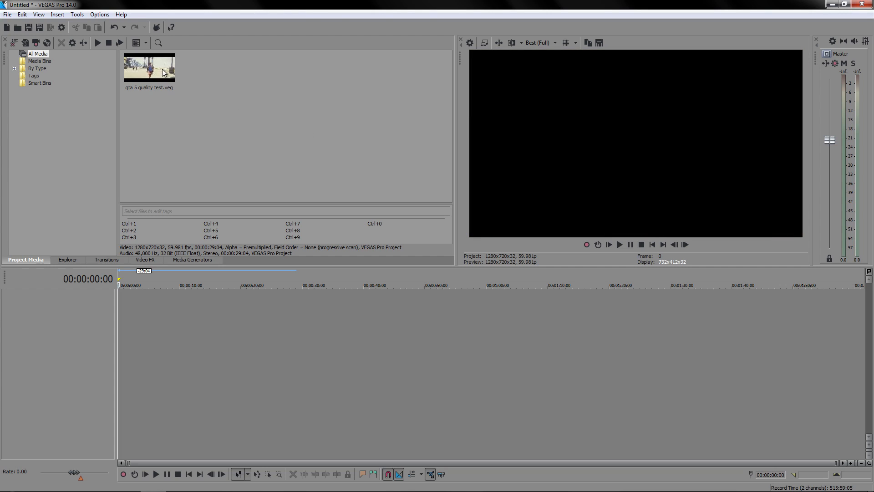
Step: Place gta 5 quality test.veg on the timeline and disable resampling in the event's properties
drag(148, 68, 206, 318)
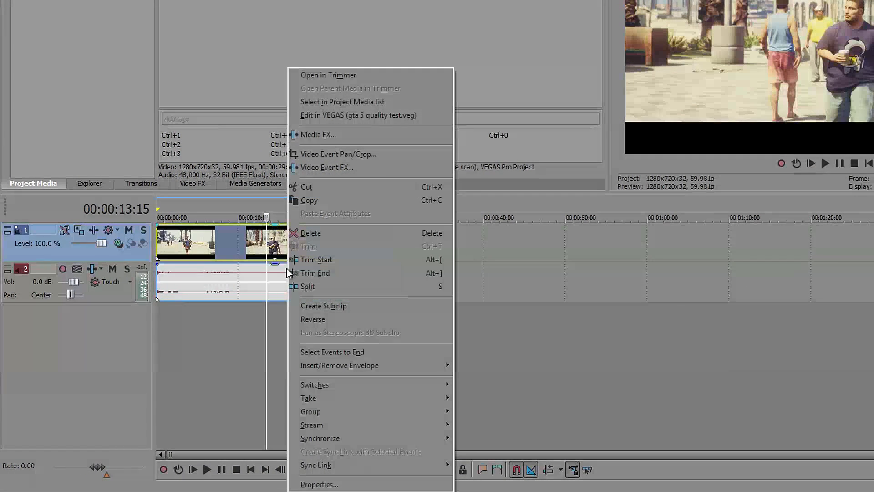
click(319, 484)
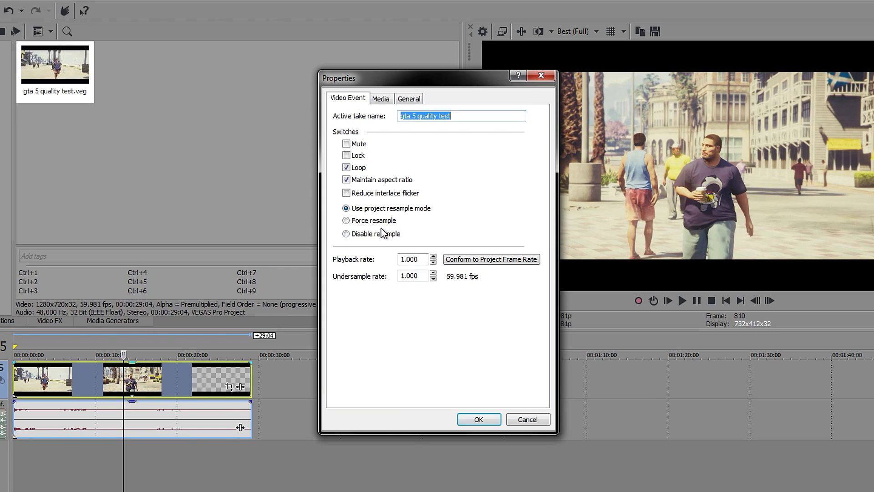
click(346, 233)
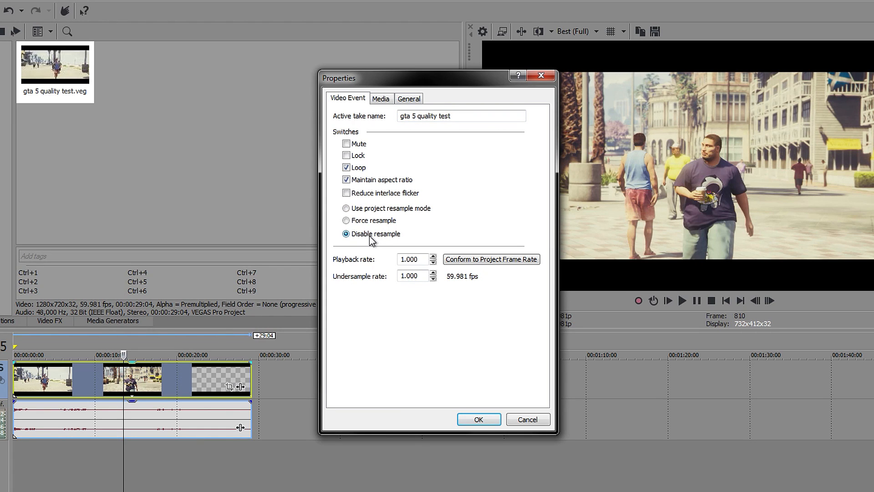
click(478, 419)
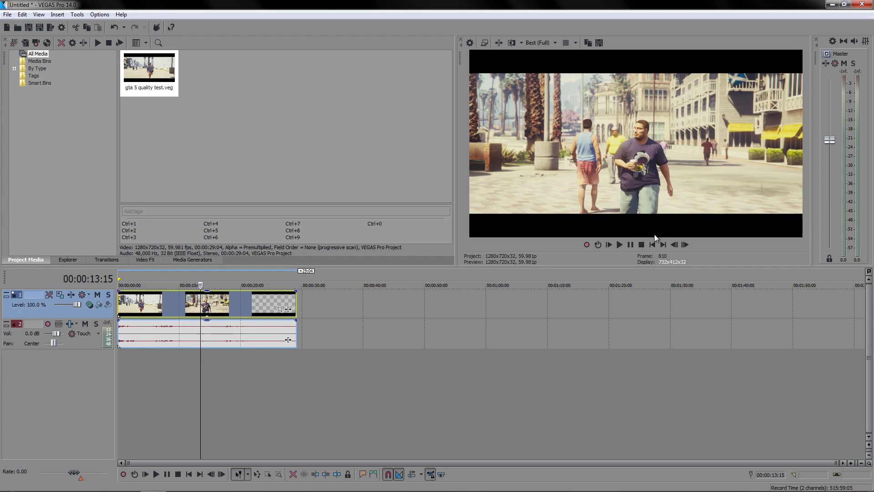
Step: In Project Properties Video, set the 720p 60fps template to a 60 frame rate with resampling disabled
click(77, 14)
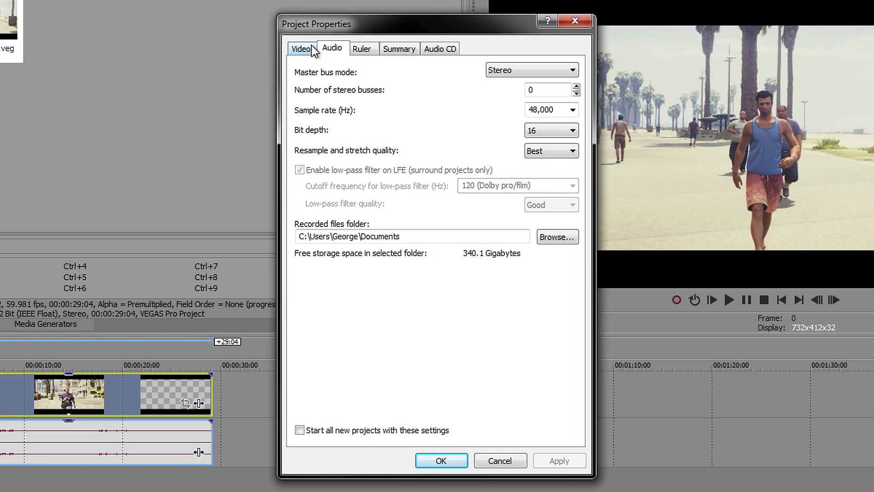
click(302, 49)
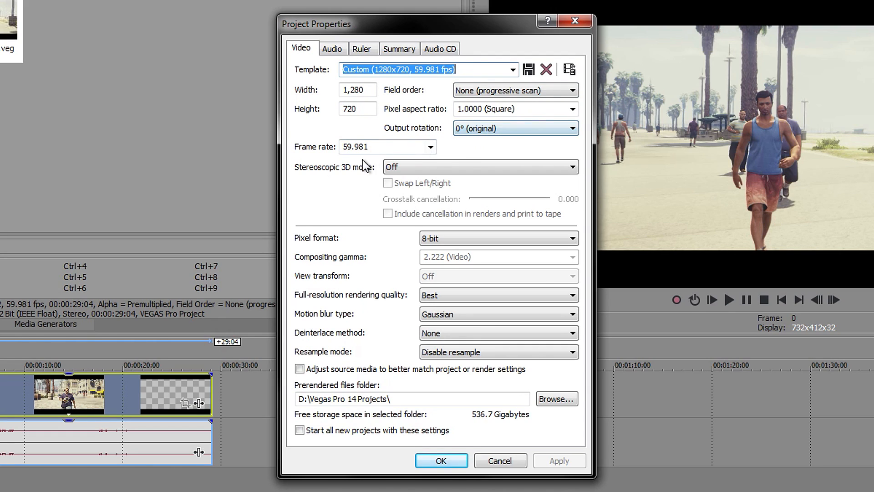
click(384, 146)
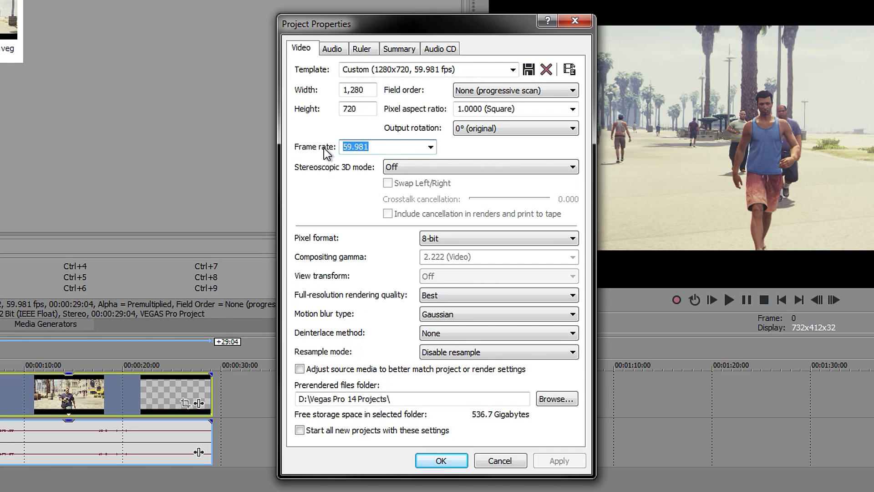
click(428, 69)
text(60)
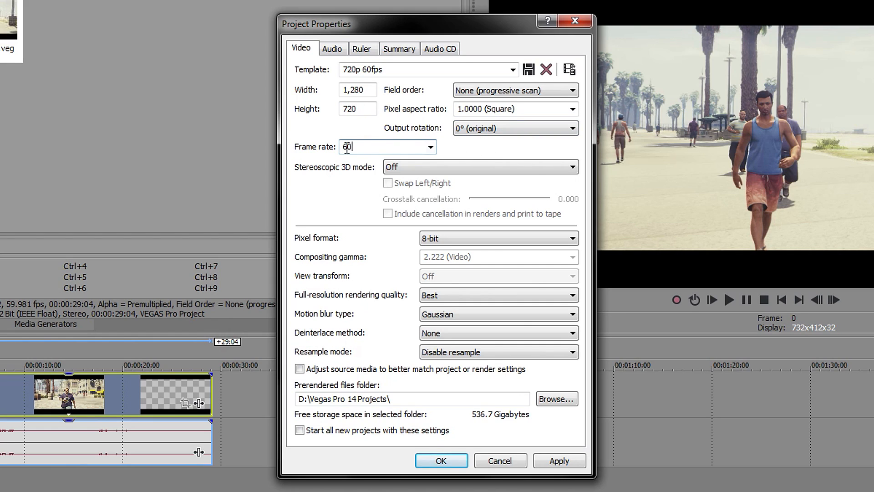
click(480, 166)
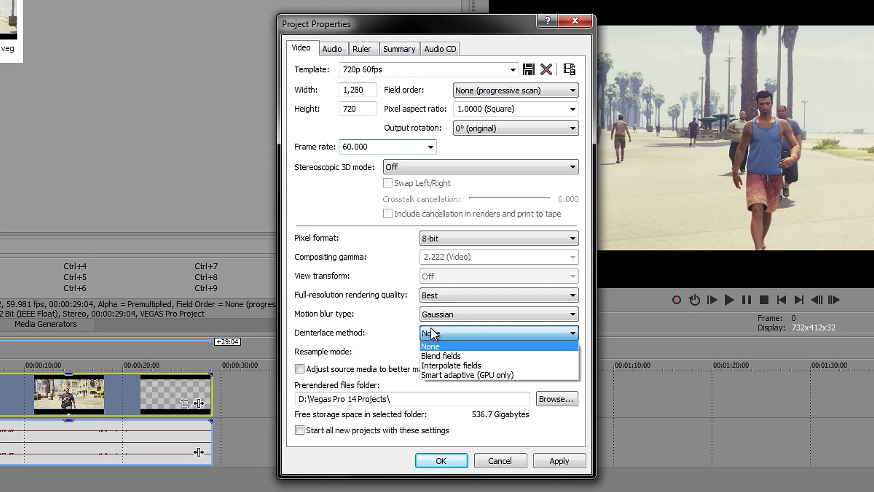
mouse_move(443, 356)
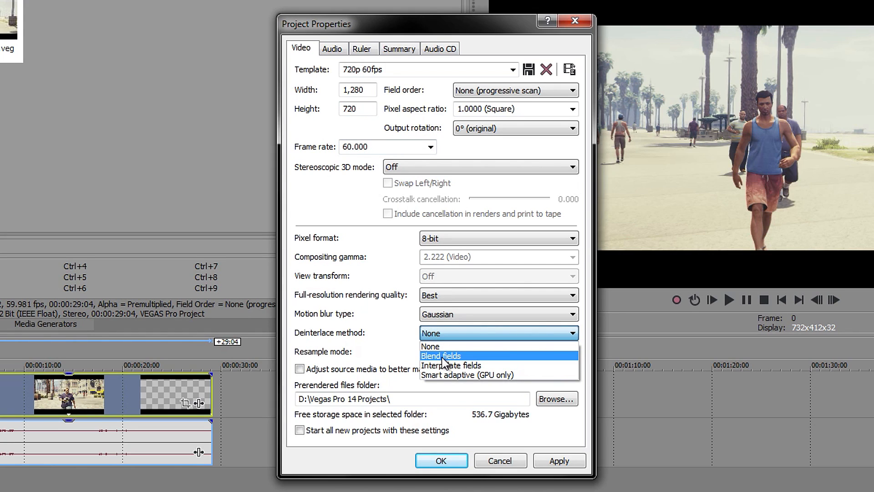
mouse_move(431, 346)
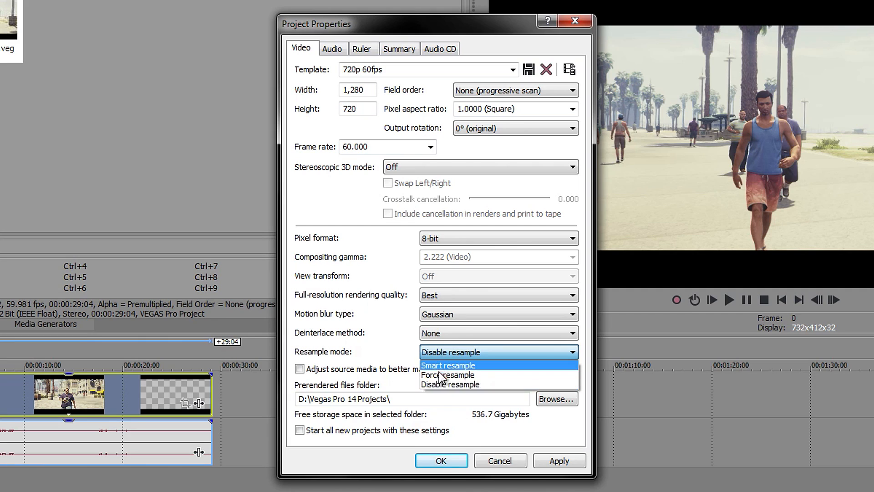
click(449, 384)
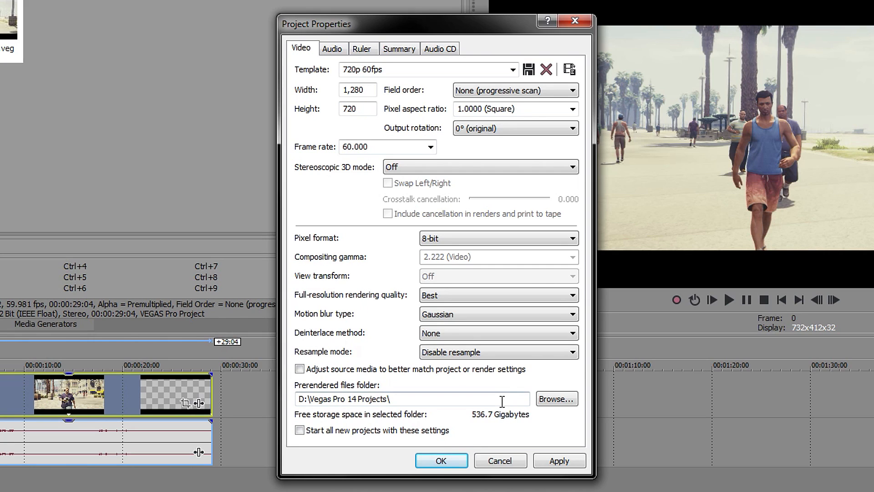
mouse_move(336, 353)
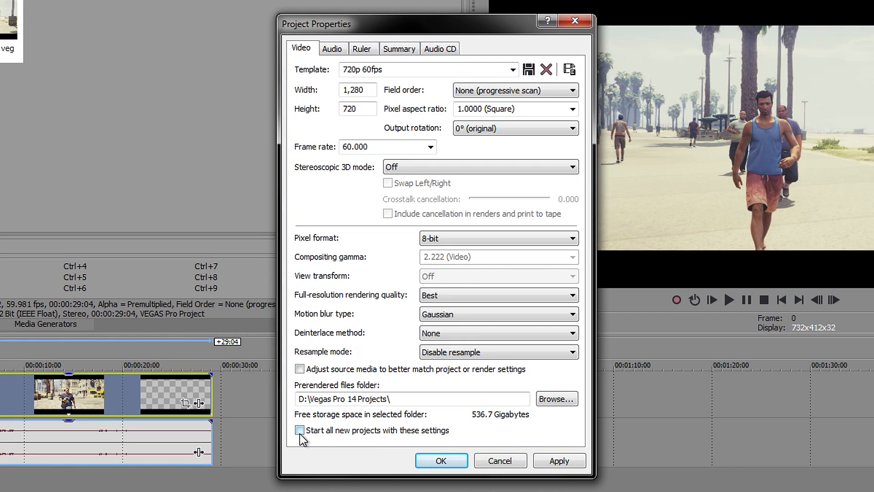
click(300, 430)
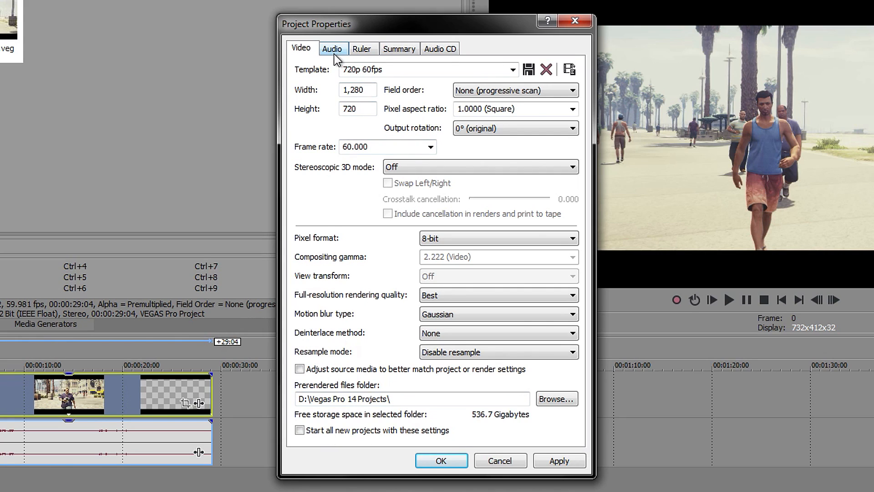
click(331, 48)
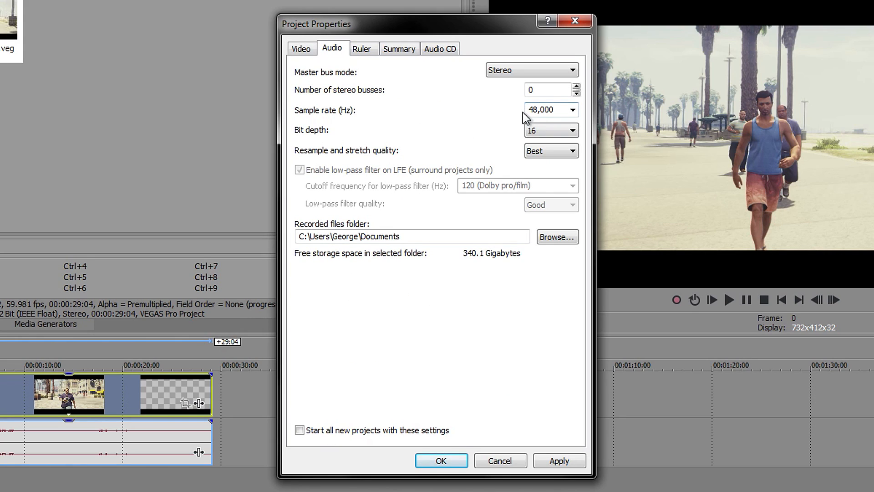
triple_click(546, 109)
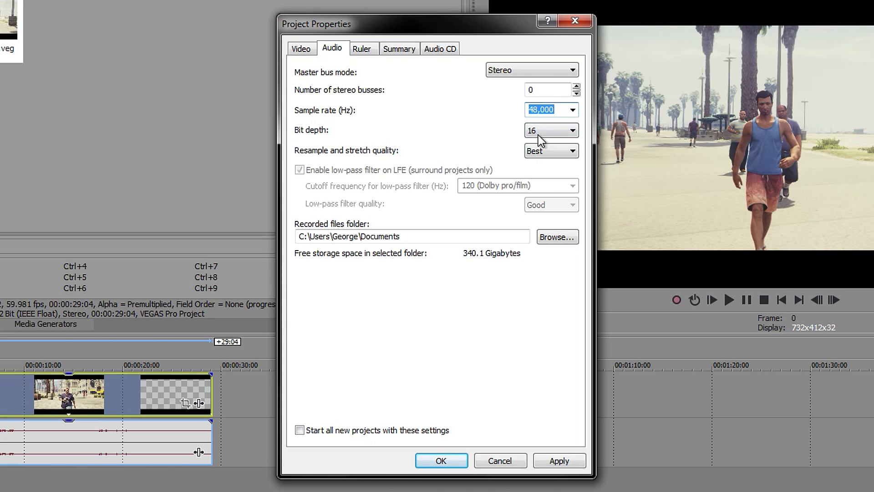
mouse_move(498, 80)
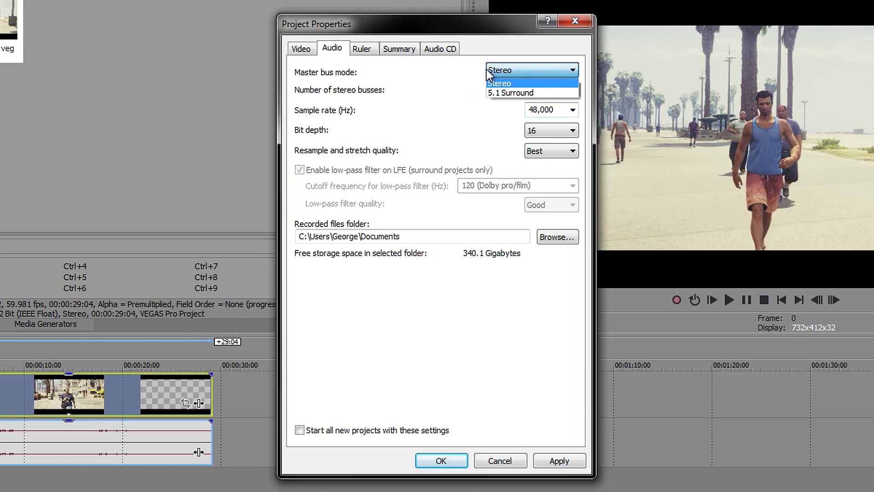
click(500, 83)
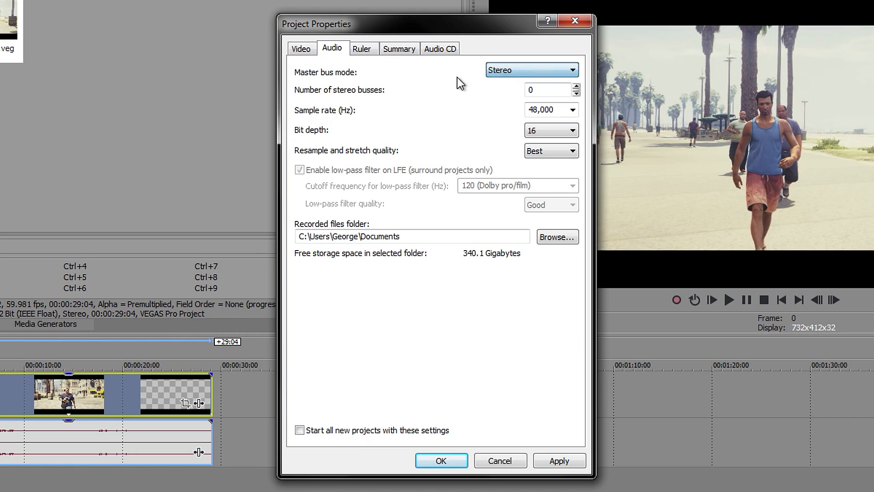
mouse_move(444, 118)
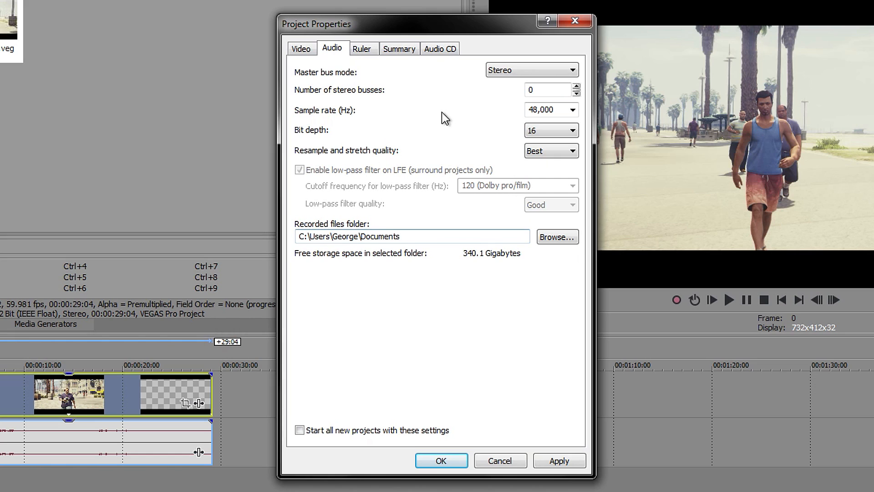
click(301, 48)
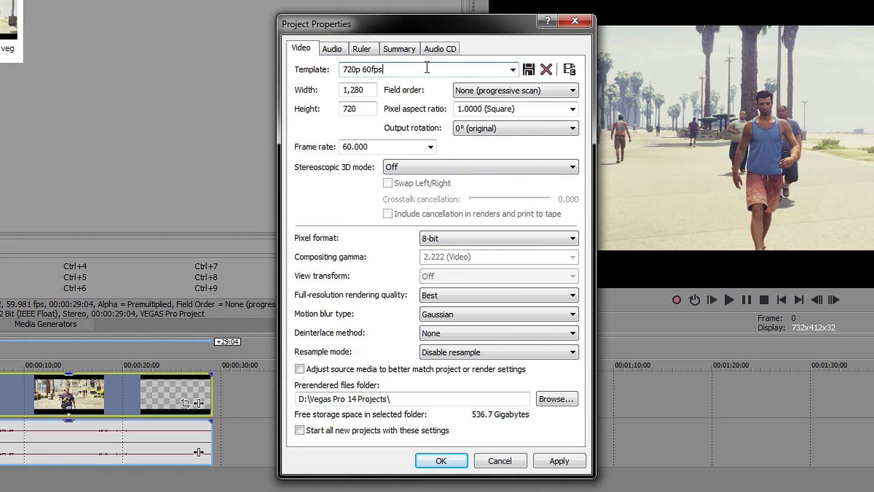
mouse_move(528, 70)
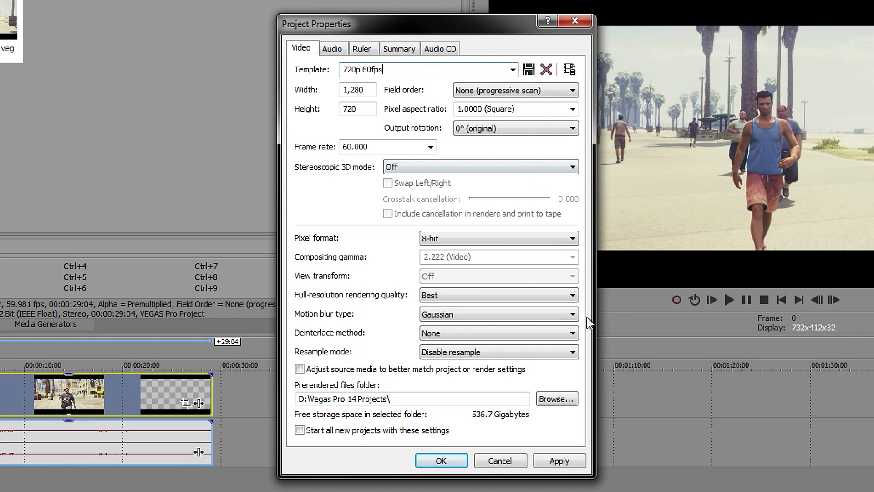
Step: Apply the 720p 60fps settings, making the project 1280x720 at 60 fps, and close Project Properties
click(558, 461)
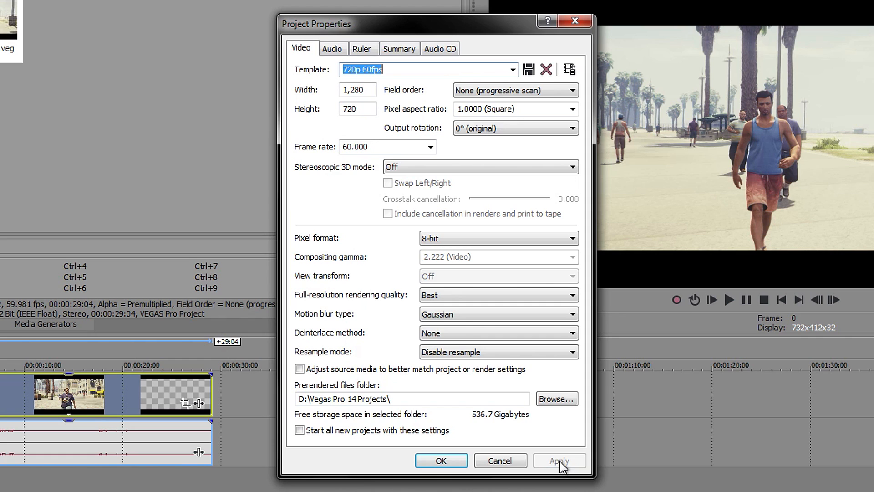
click(441, 461)
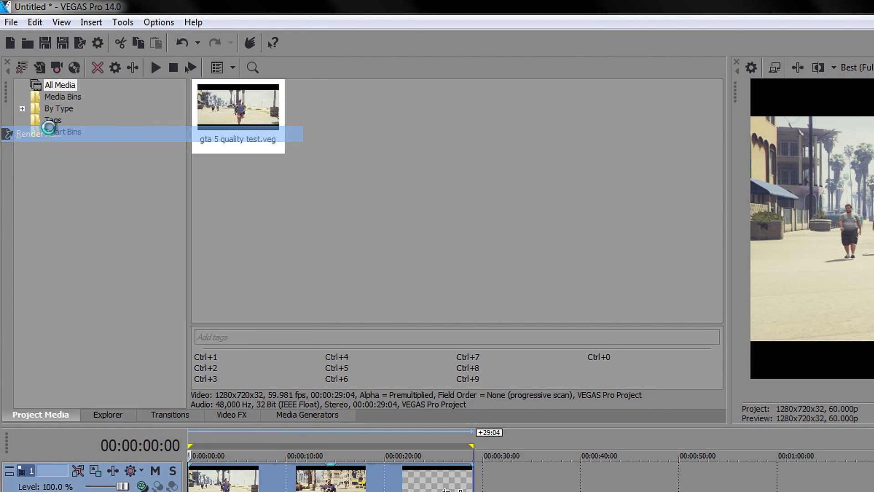
Step: In Render As, choose the MainConcept AVC/AAC Internet HD 720p template
click(29, 133)
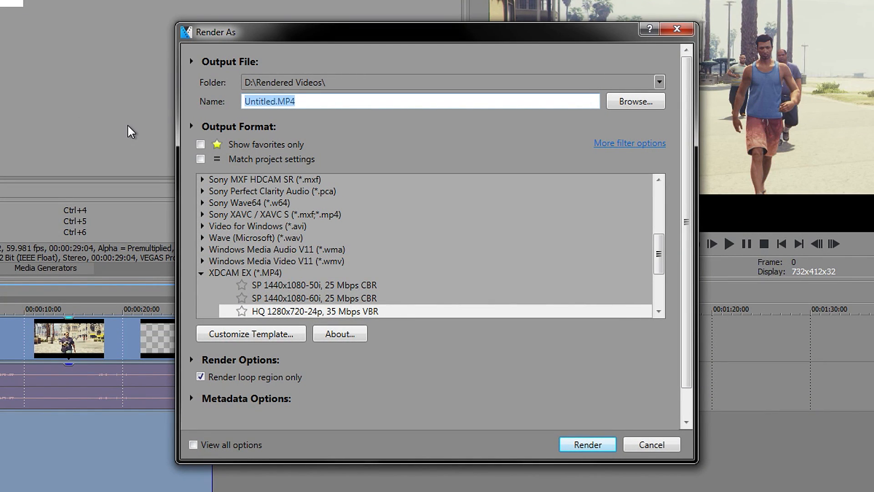
click(200, 145)
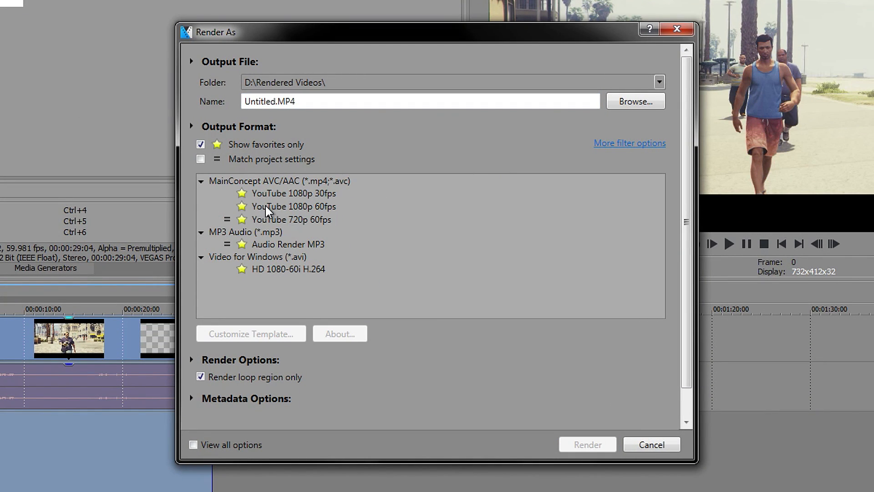
mouse_move(240, 195)
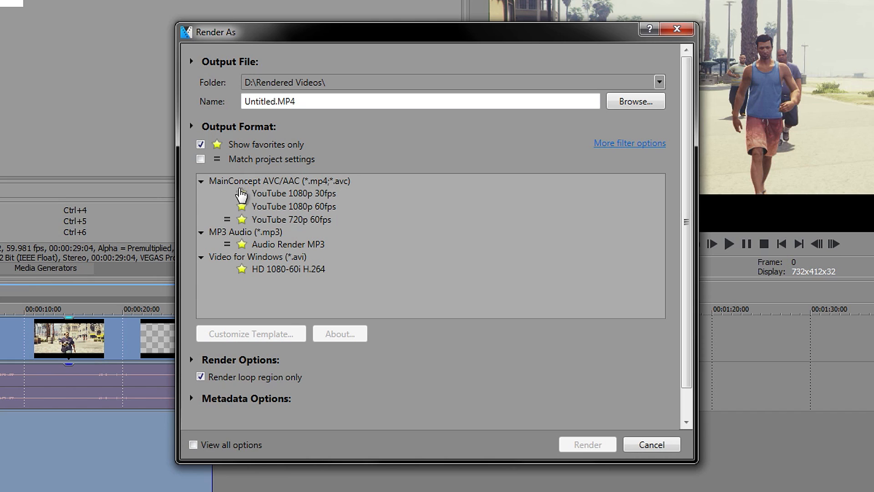
click(200, 143)
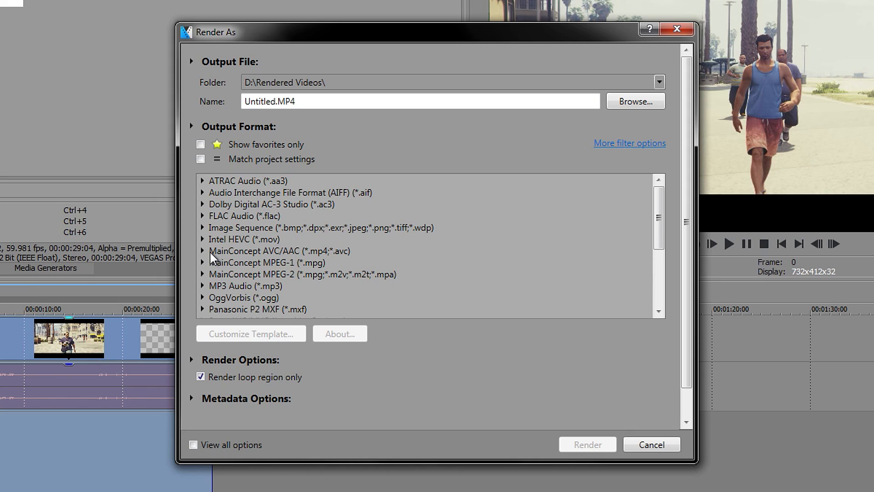
mouse_move(207, 261)
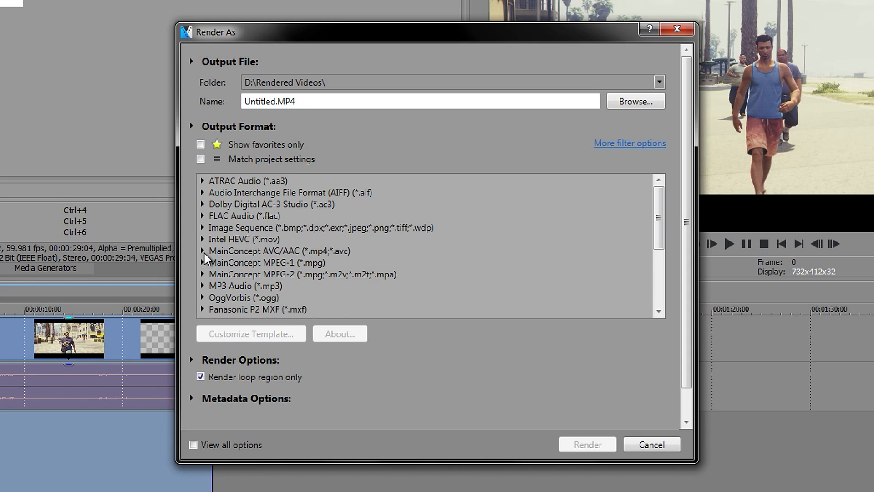
click(202, 251)
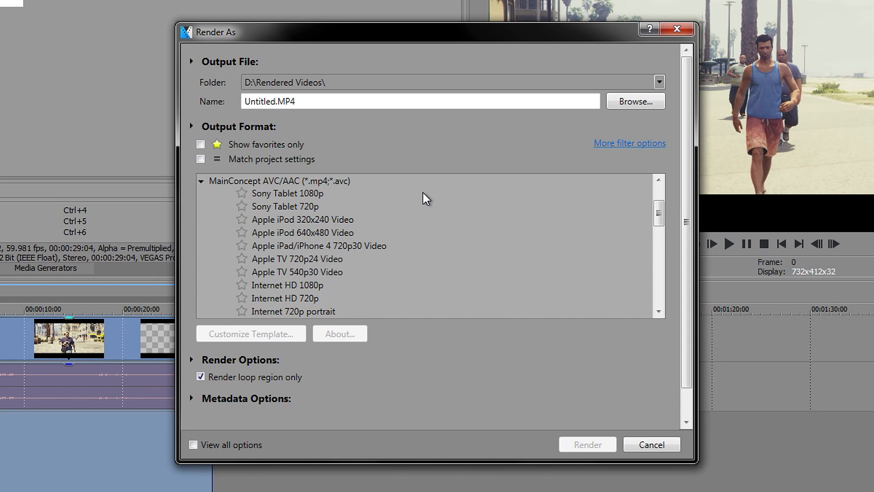
scroll(down, 3)
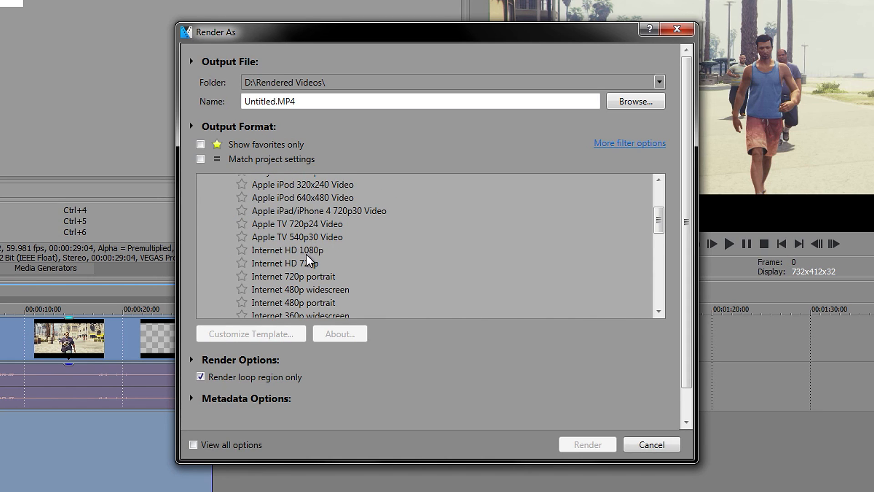
click(289, 262)
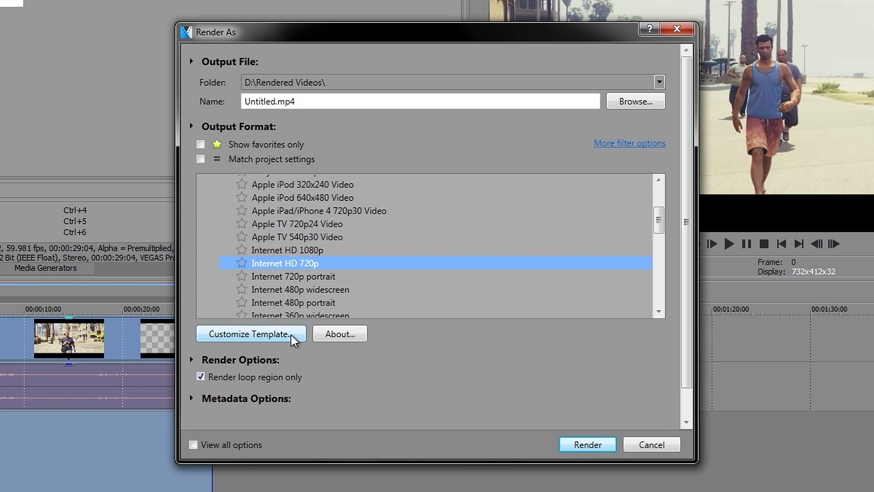
Step: Customize the template: High profile, 60 fps frame rate, source frame-rate adjustment off
click(249, 333)
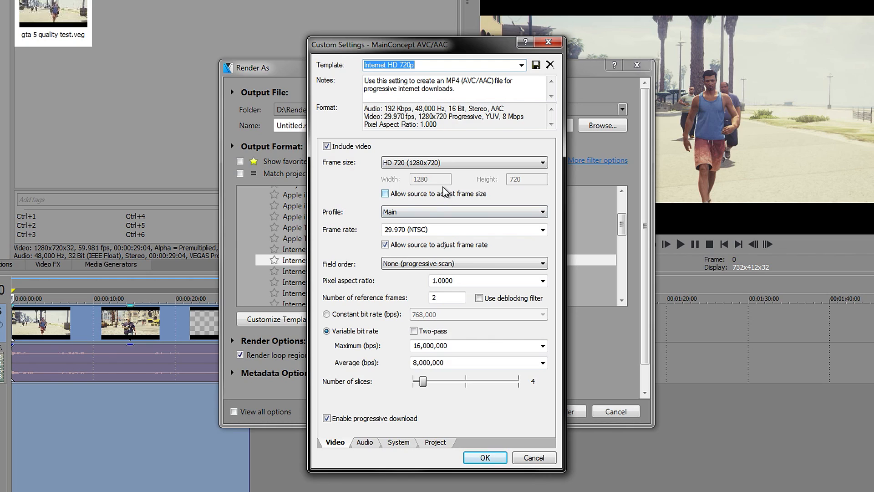
mouse_move(443, 191)
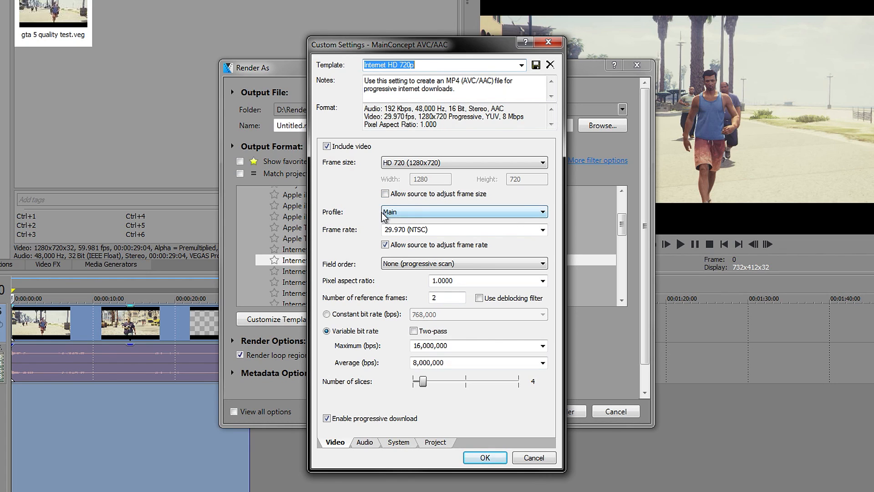
click(464, 211)
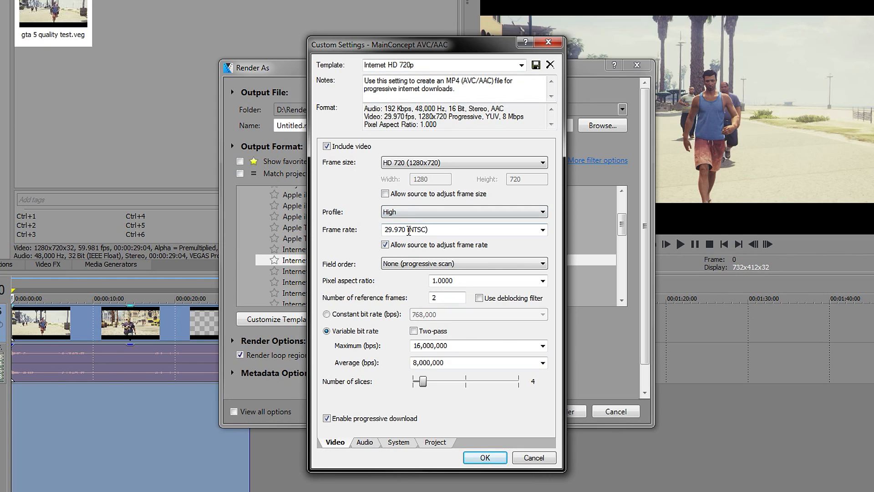
text(6)
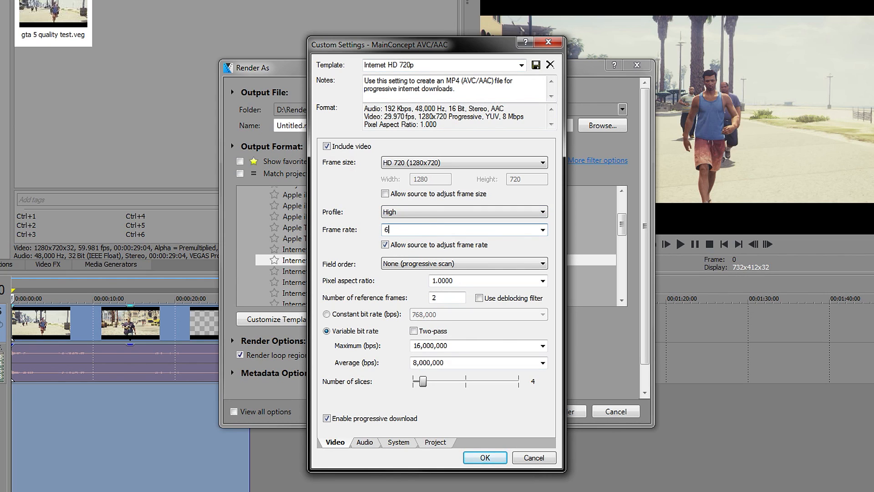
text(0.000000)
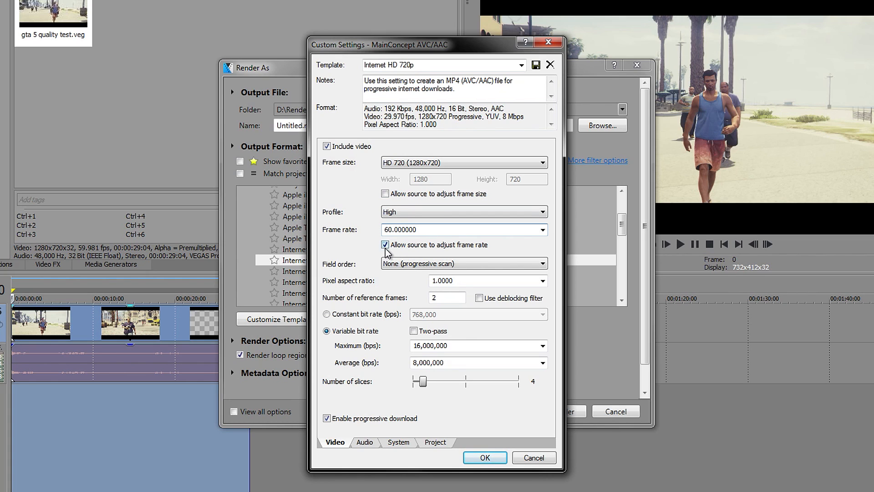
click(384, 244)
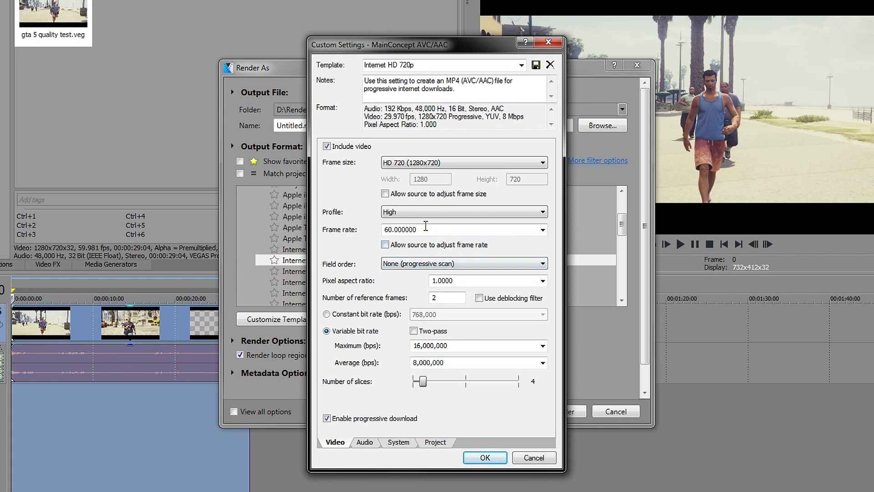
mouse_move(425, 239)
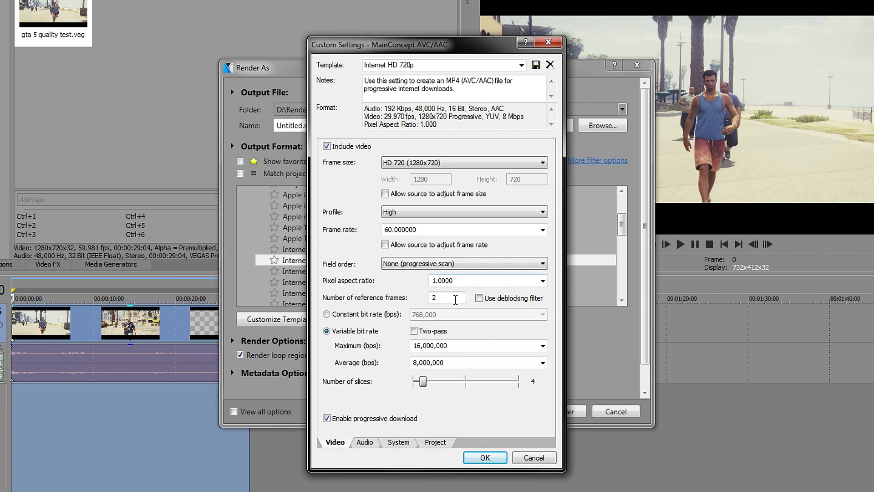
click(446, 297)
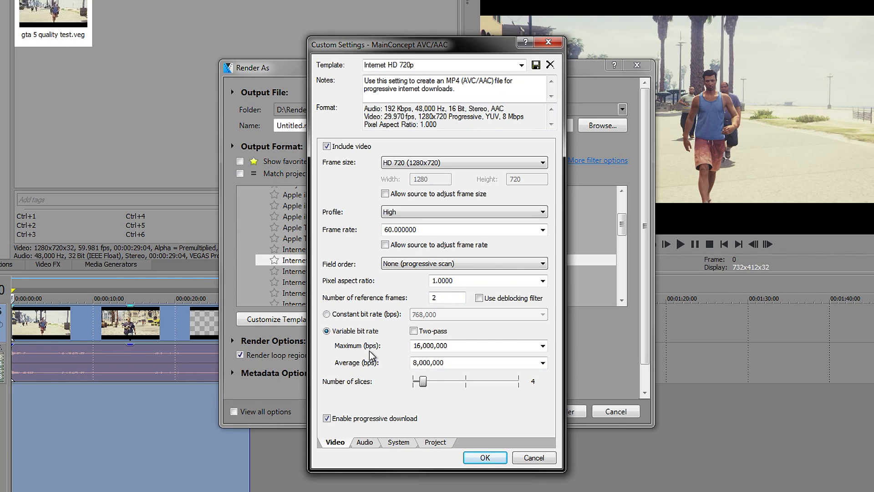
mouse_move(376, 355)
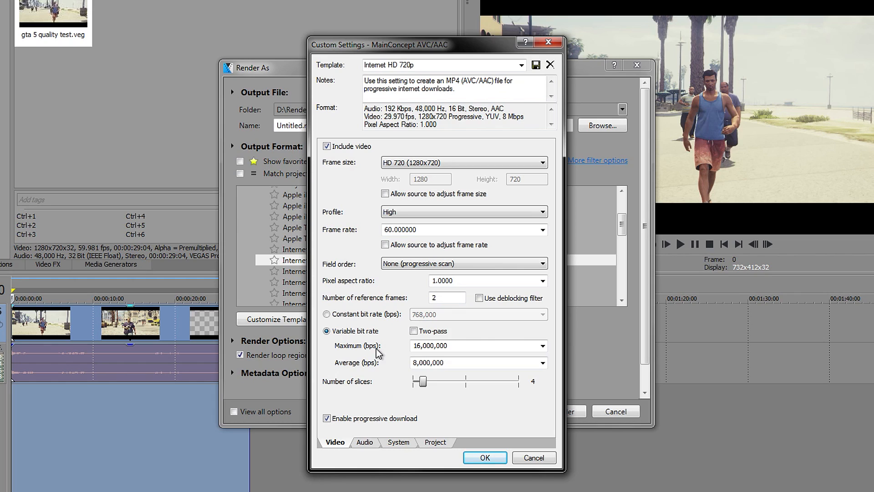
click(457, 345)
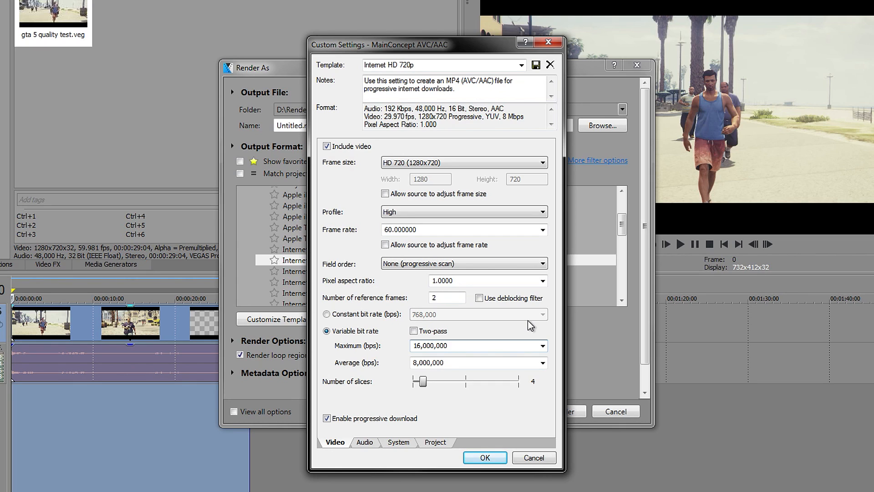
Step: Set variable bit rate to 8,500,000 maximum and 8,000,000 average, leaving two-pass off
click(476, 362)
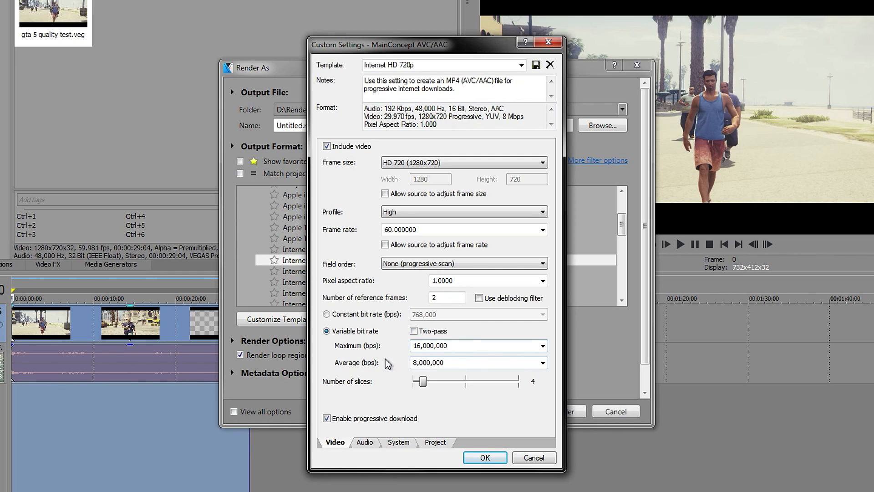
mouse_move(451, 380)
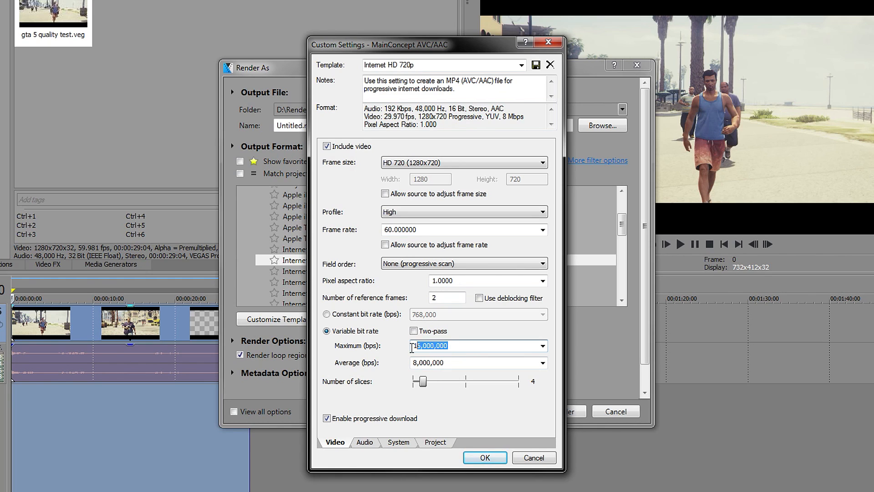
text(8)
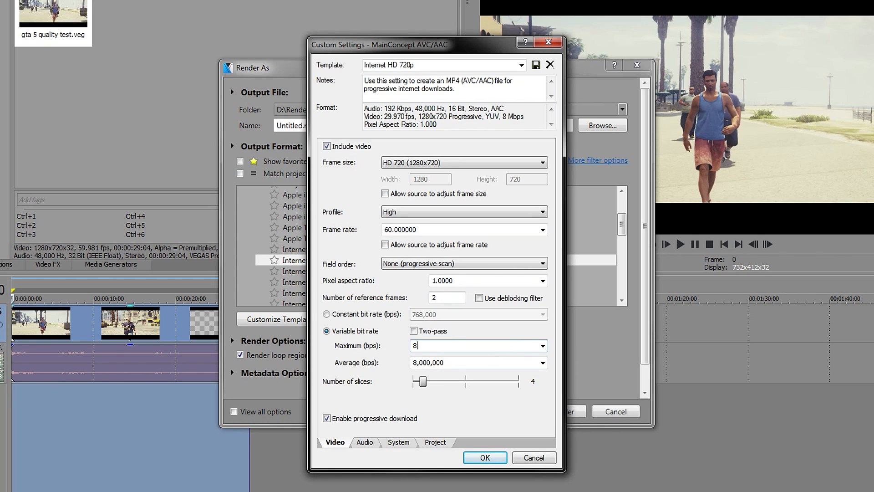
text(,500,)
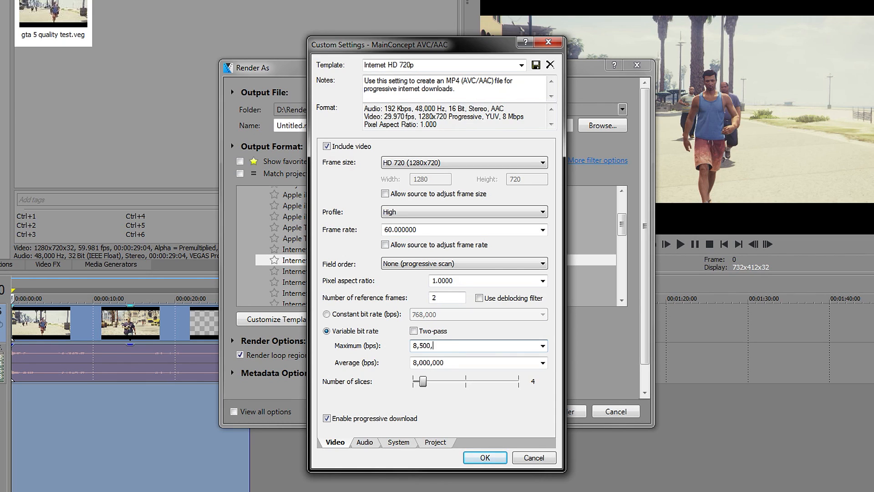
click(477, 363)
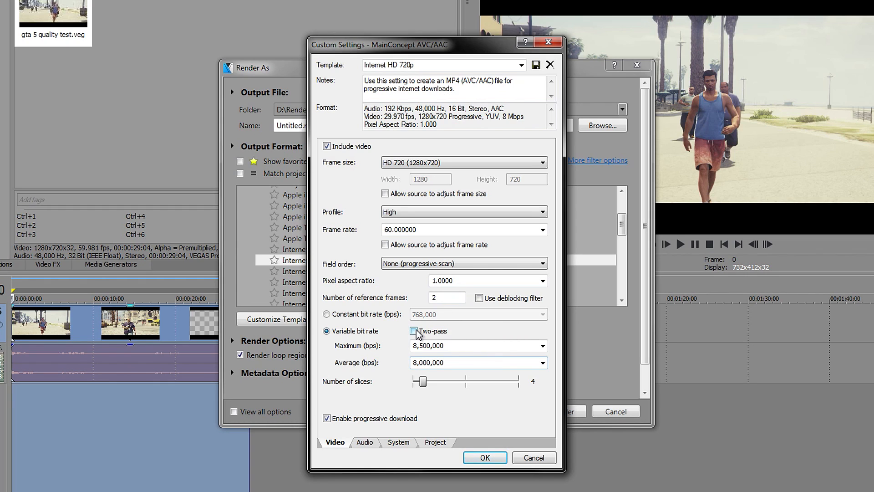
click(478, 362)
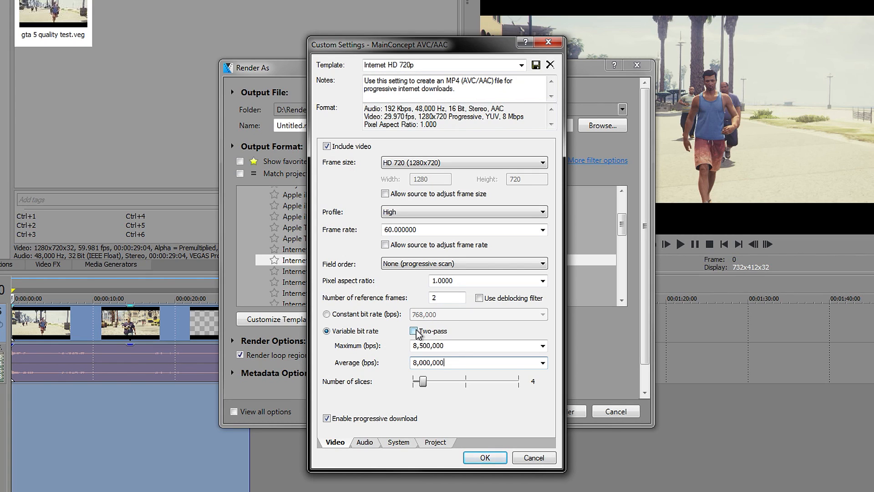
mouse_move(449, 340)
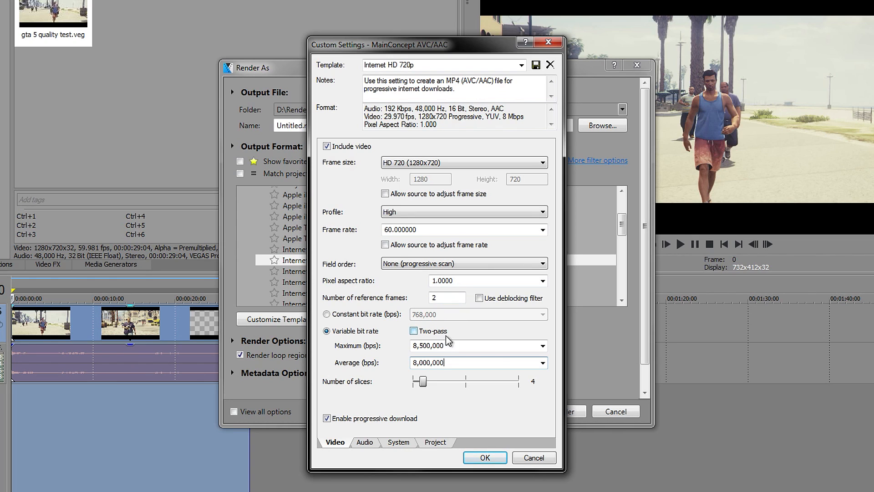
click(413, 329)
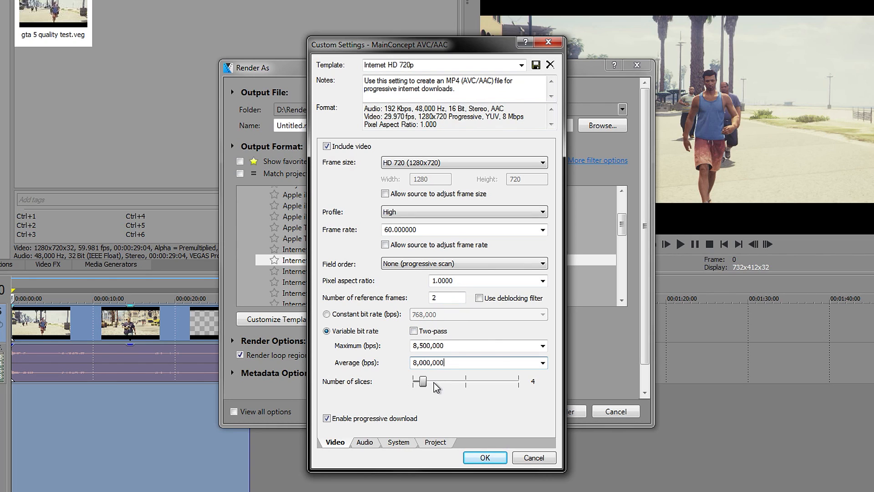
click(327, 418)
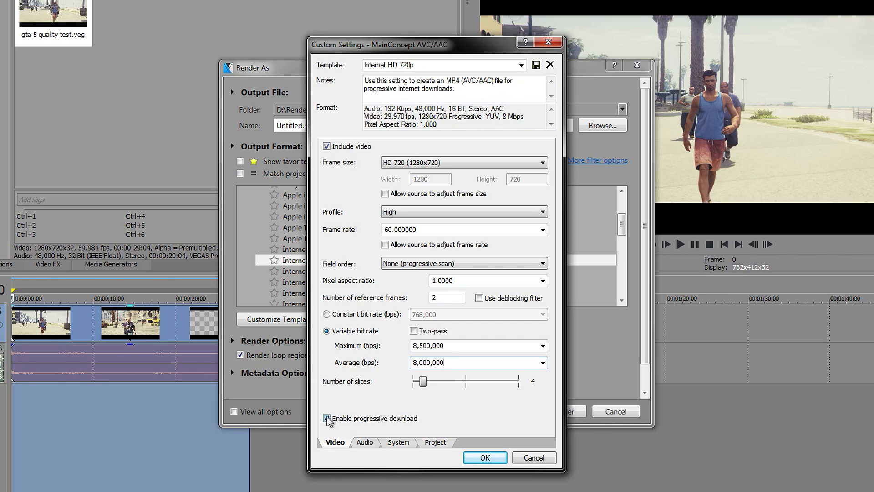
click(326, 418)
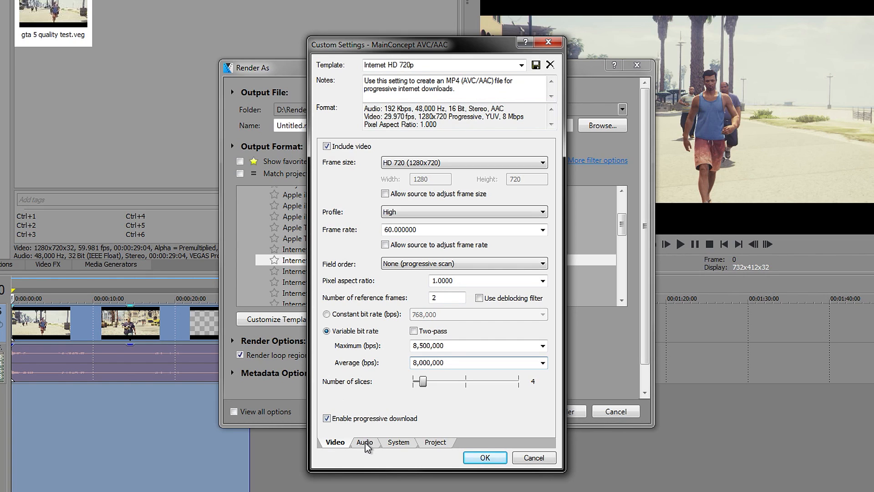
Step: Raise the template's audio bit rate to 384,000 bps at 48,000 Hz
click(364, 442)
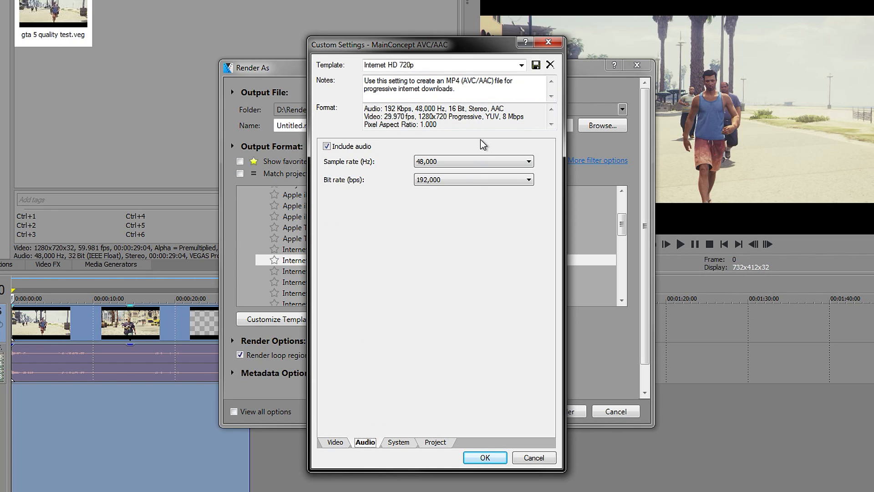
click(474, 180)
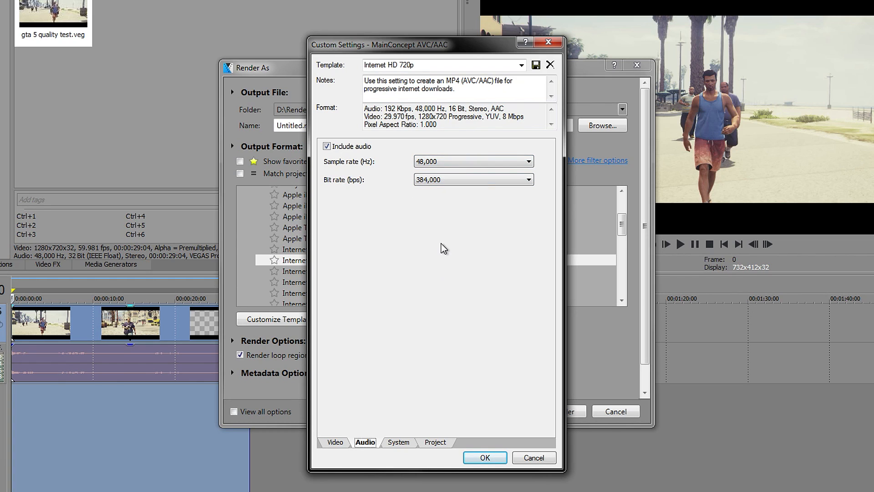
click(335, 442)
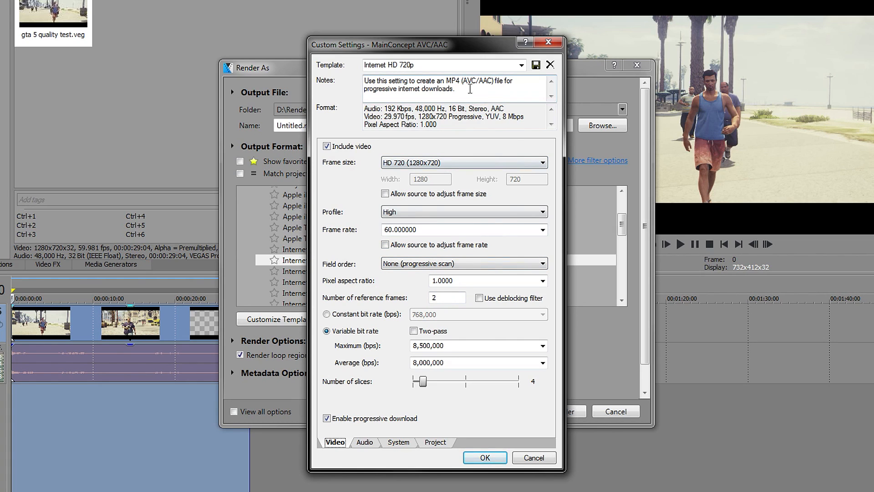
Step: Rename the custom template from Internet HD 720p to 720p 60fps
click(441, 65)
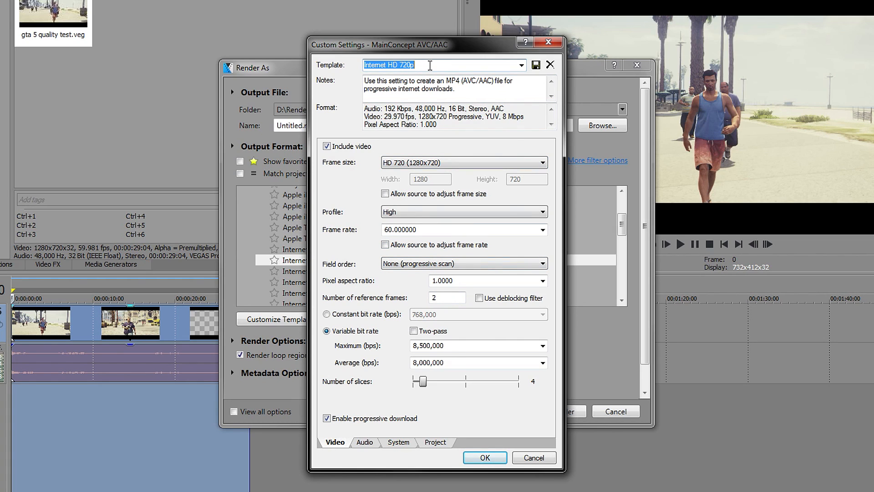
text(720p 60fps)
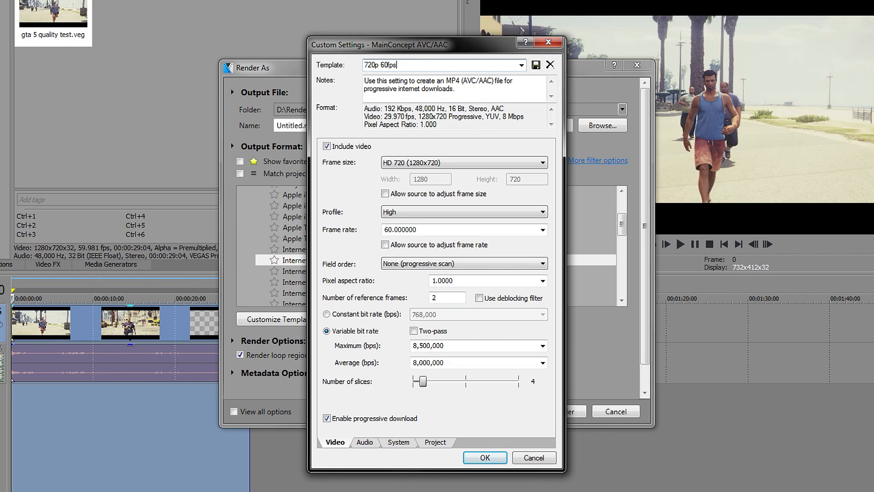
mouse_move(535, 65)
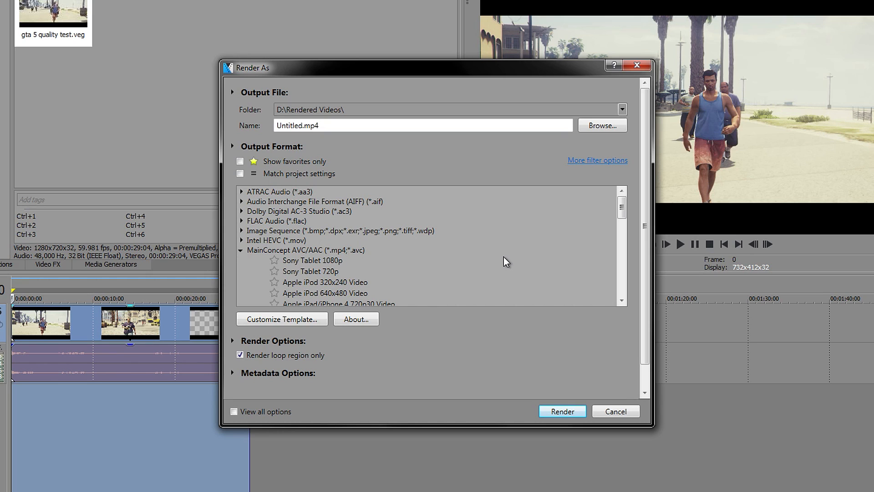
mouse_move(274, 280)
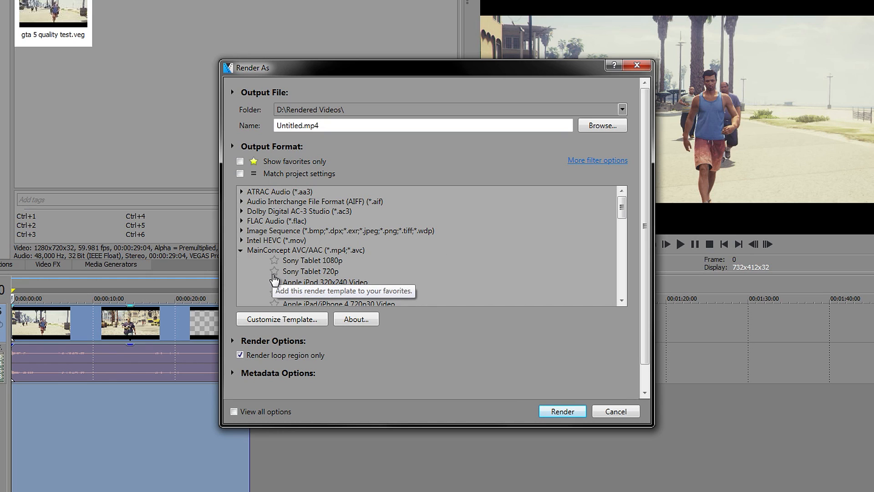
Step: Show favourite templates only, choose YouTube 720p 60fps, and select the output file name
click(240, 162)
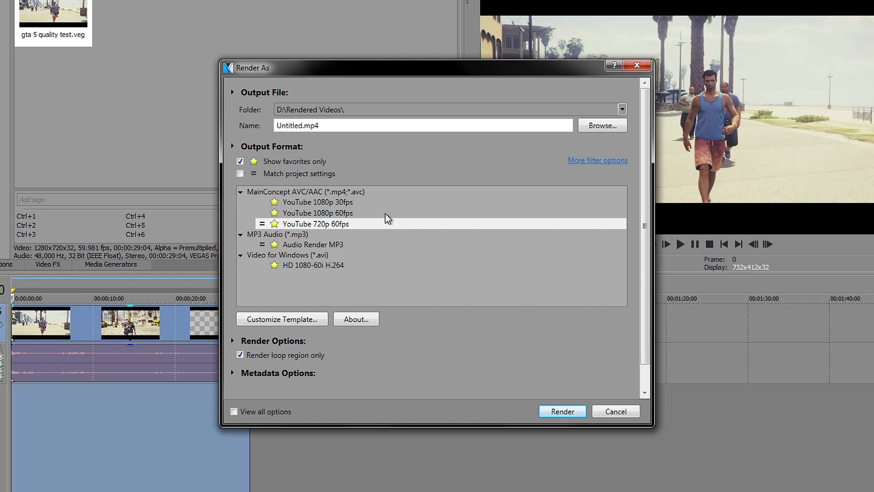
click(316, 224)
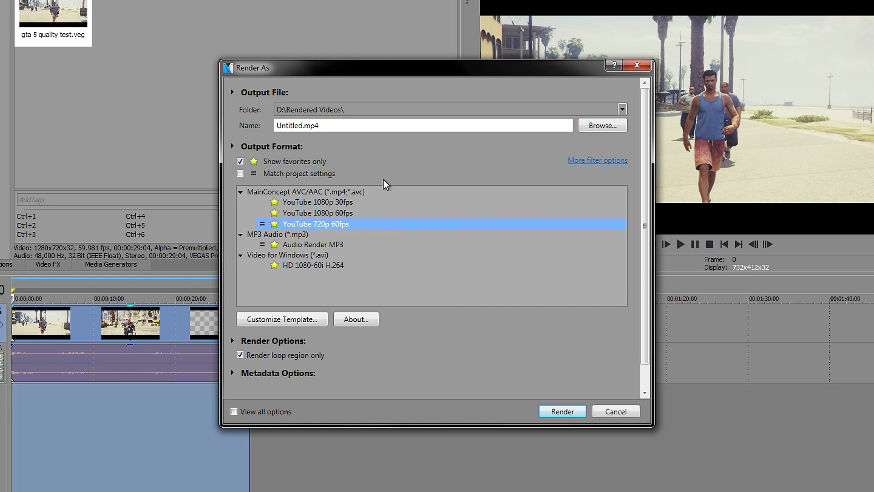
click(421, 125)
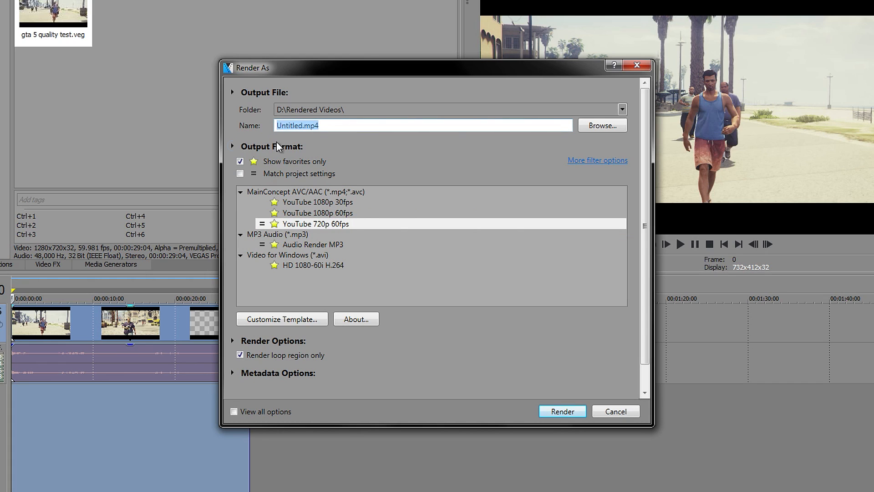
mouse_move(446, 202)
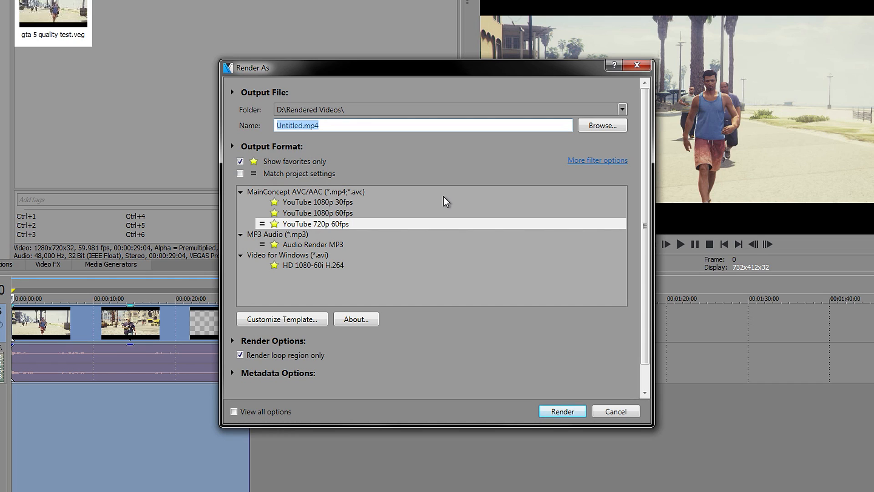
mouse_move(736, 170)
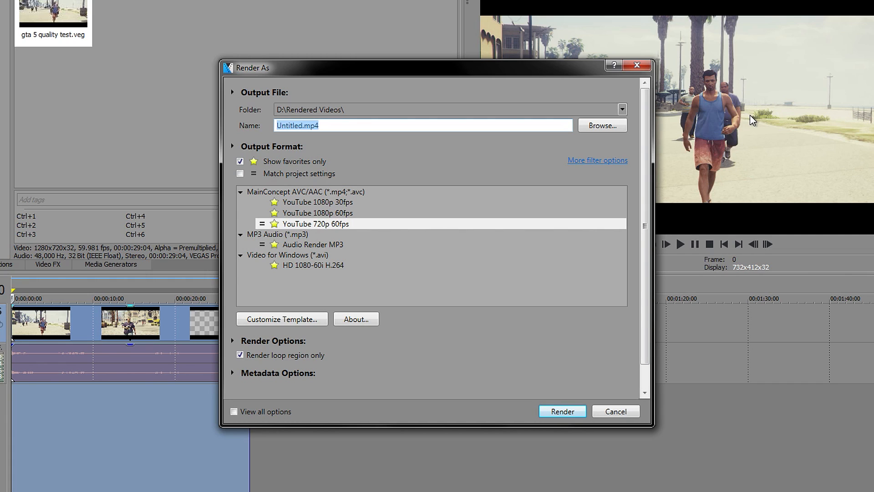
mouse_move(761, 131)
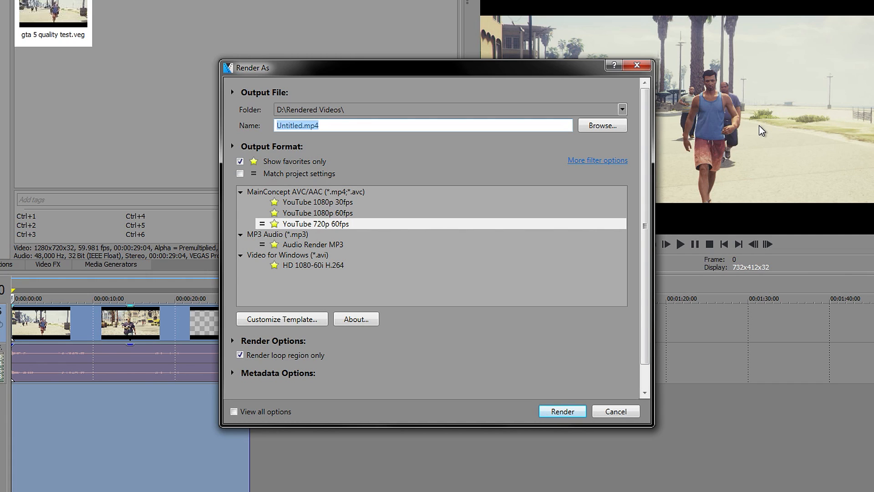
mouse_move(759, 138)
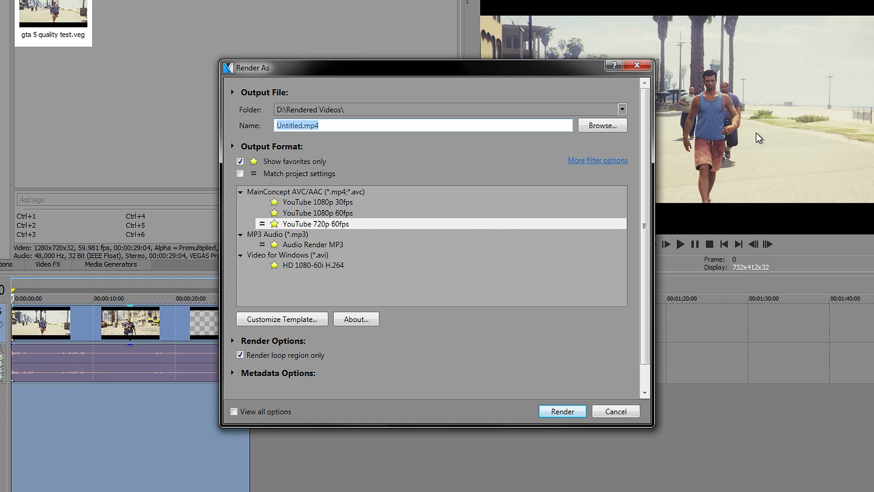
mouse_move(588, 143)
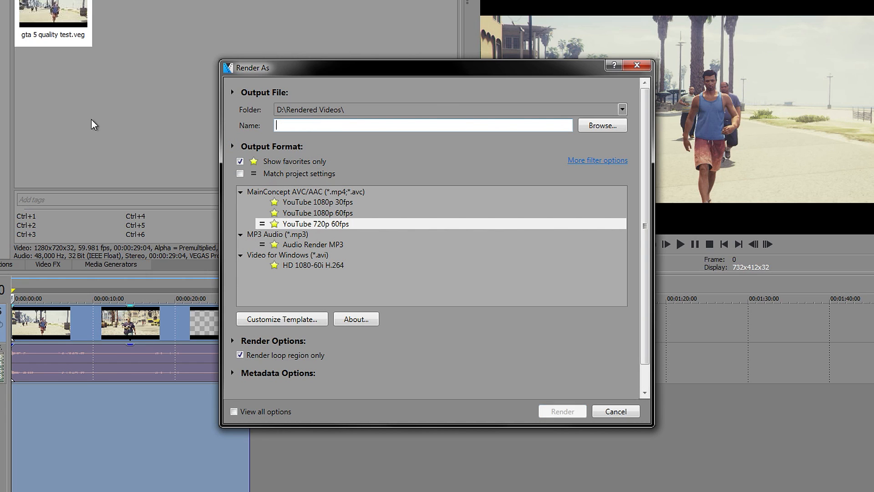
Step: Name the output gta 5 quality test hd.mp4 and start rendering
text(gta 5 quality test hd)
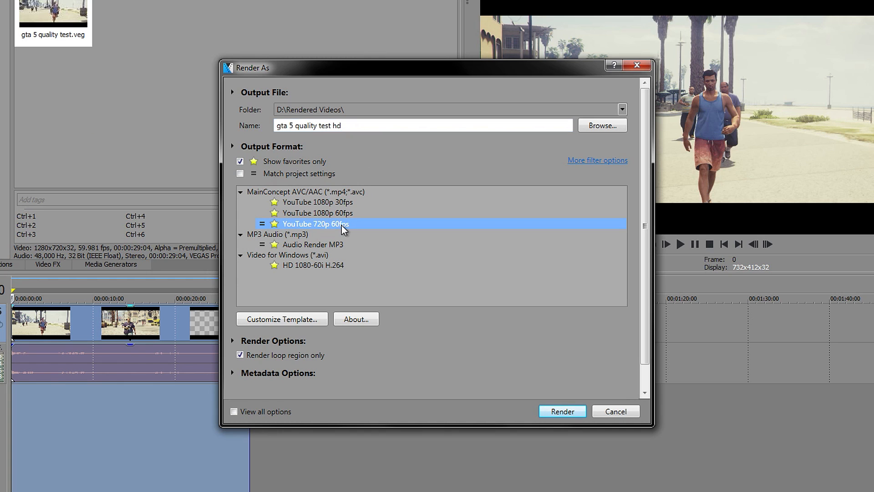
click(562, 410)
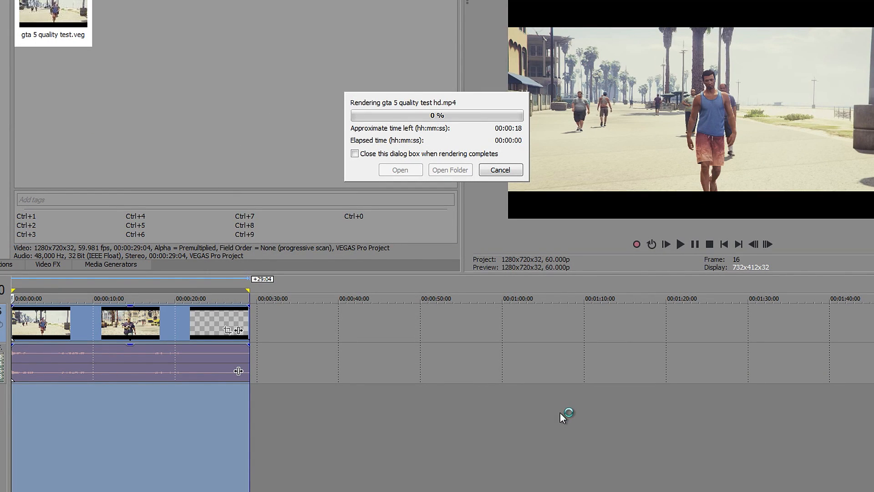